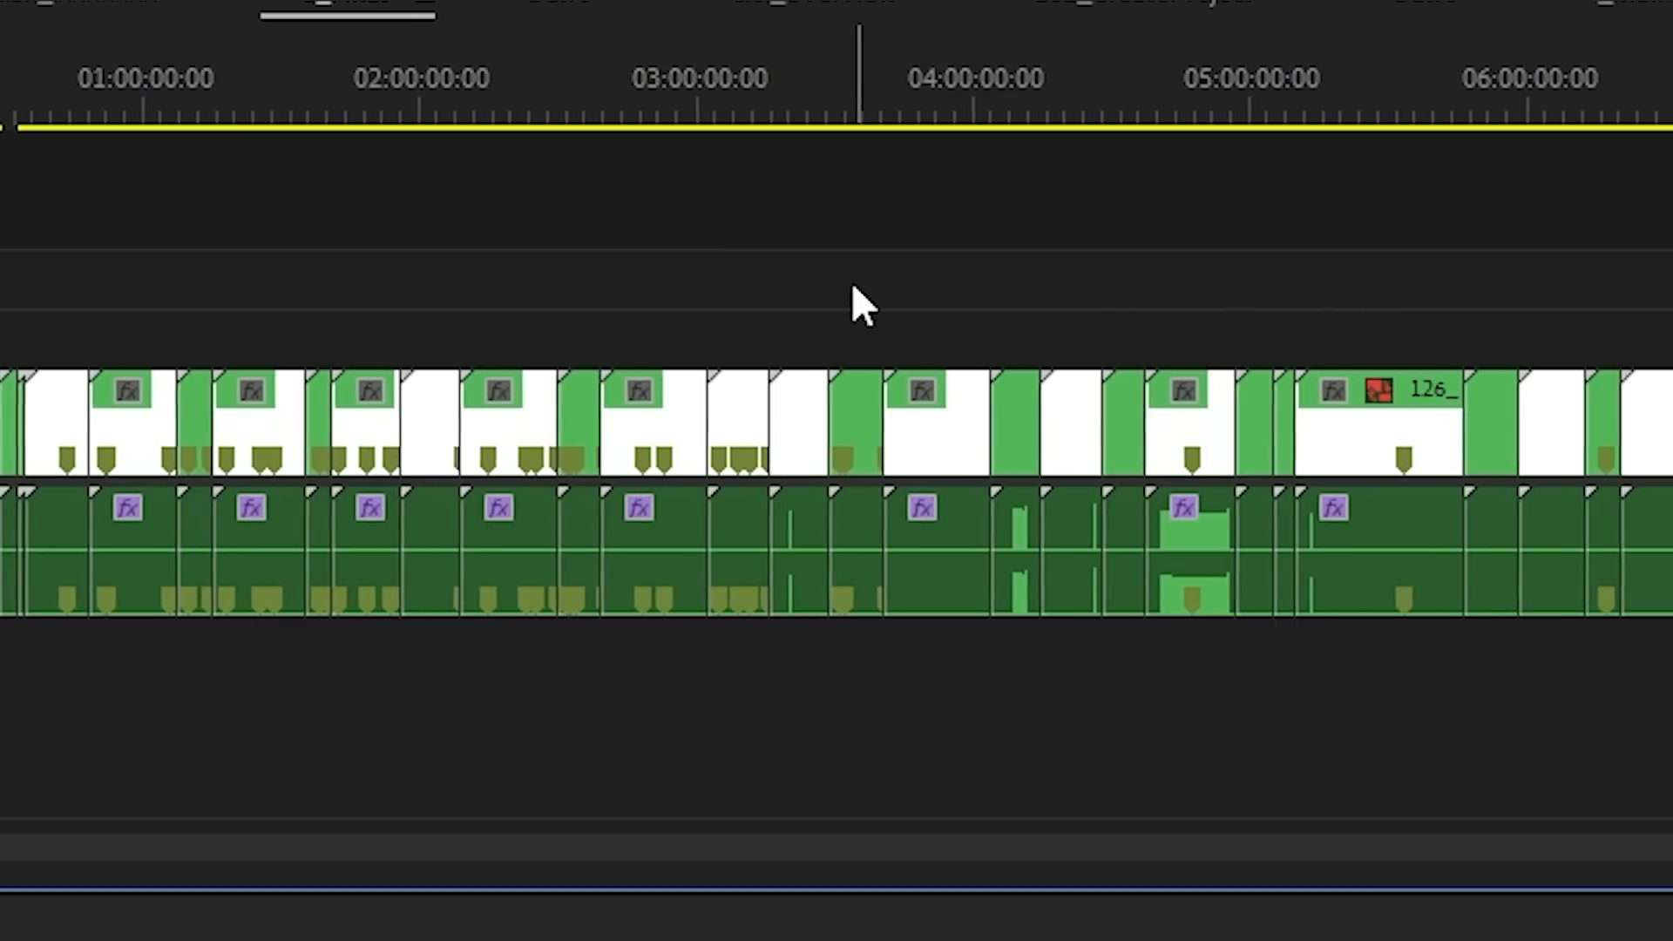
Scroll through Unity Hub's template list while setting up the 3D (URP) KitchenChaos project
{"action": "scroll", "scroll_direction": "right", "scroll_amount": 3}
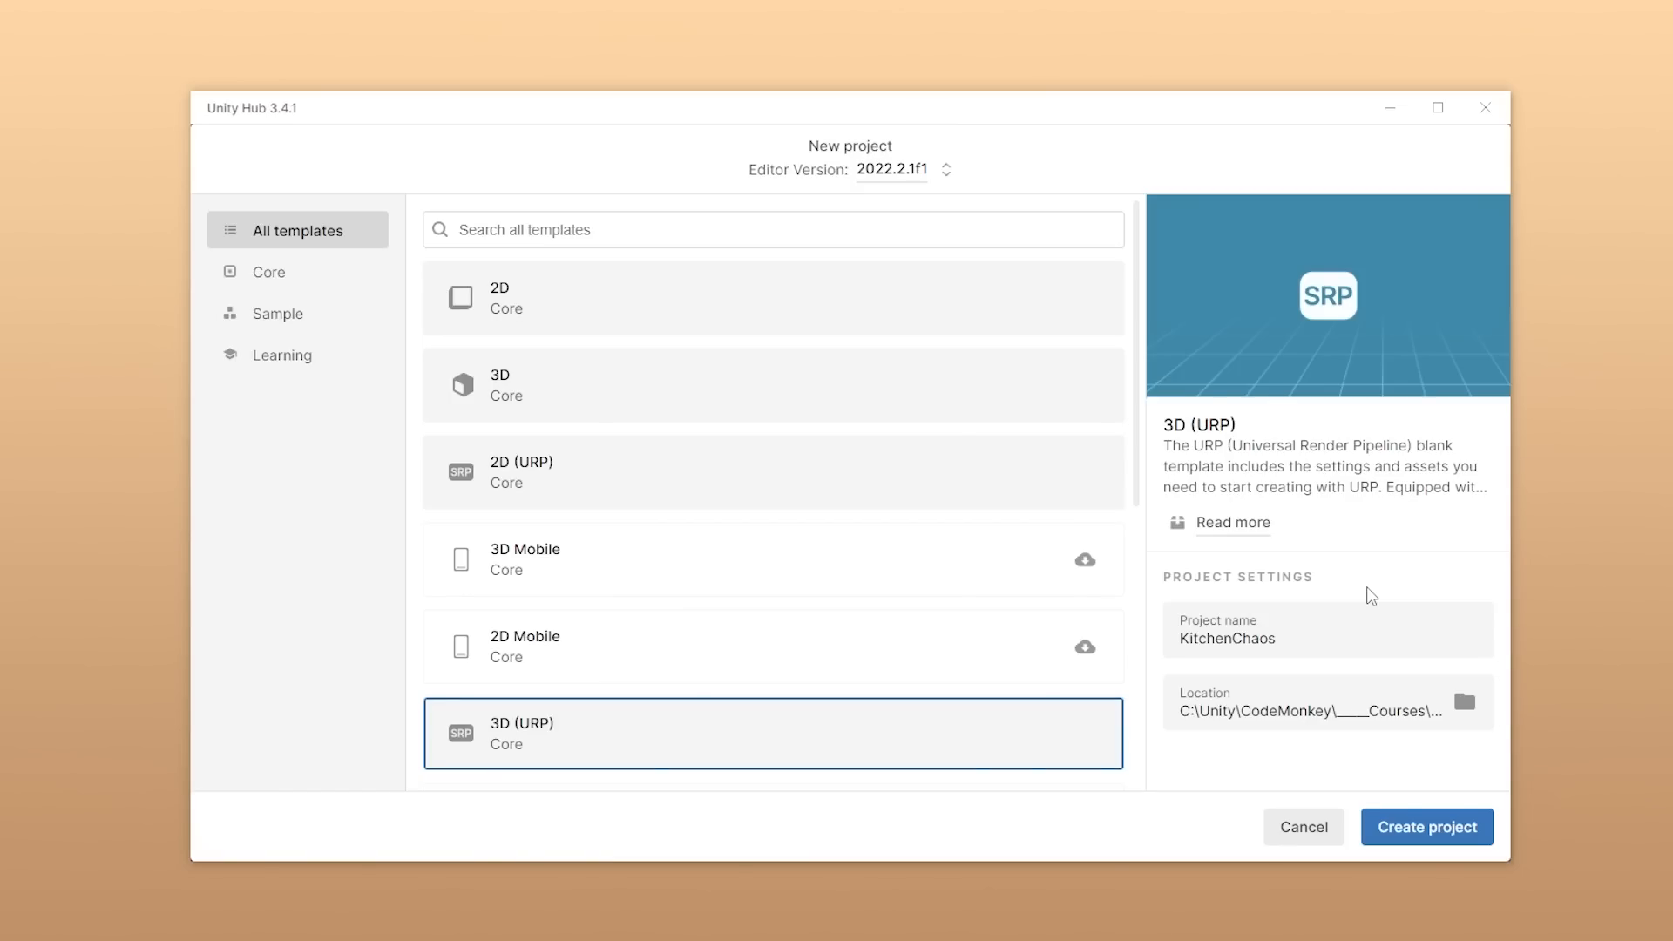
{"action": "left_click", "coordinate": [1426, 827]}
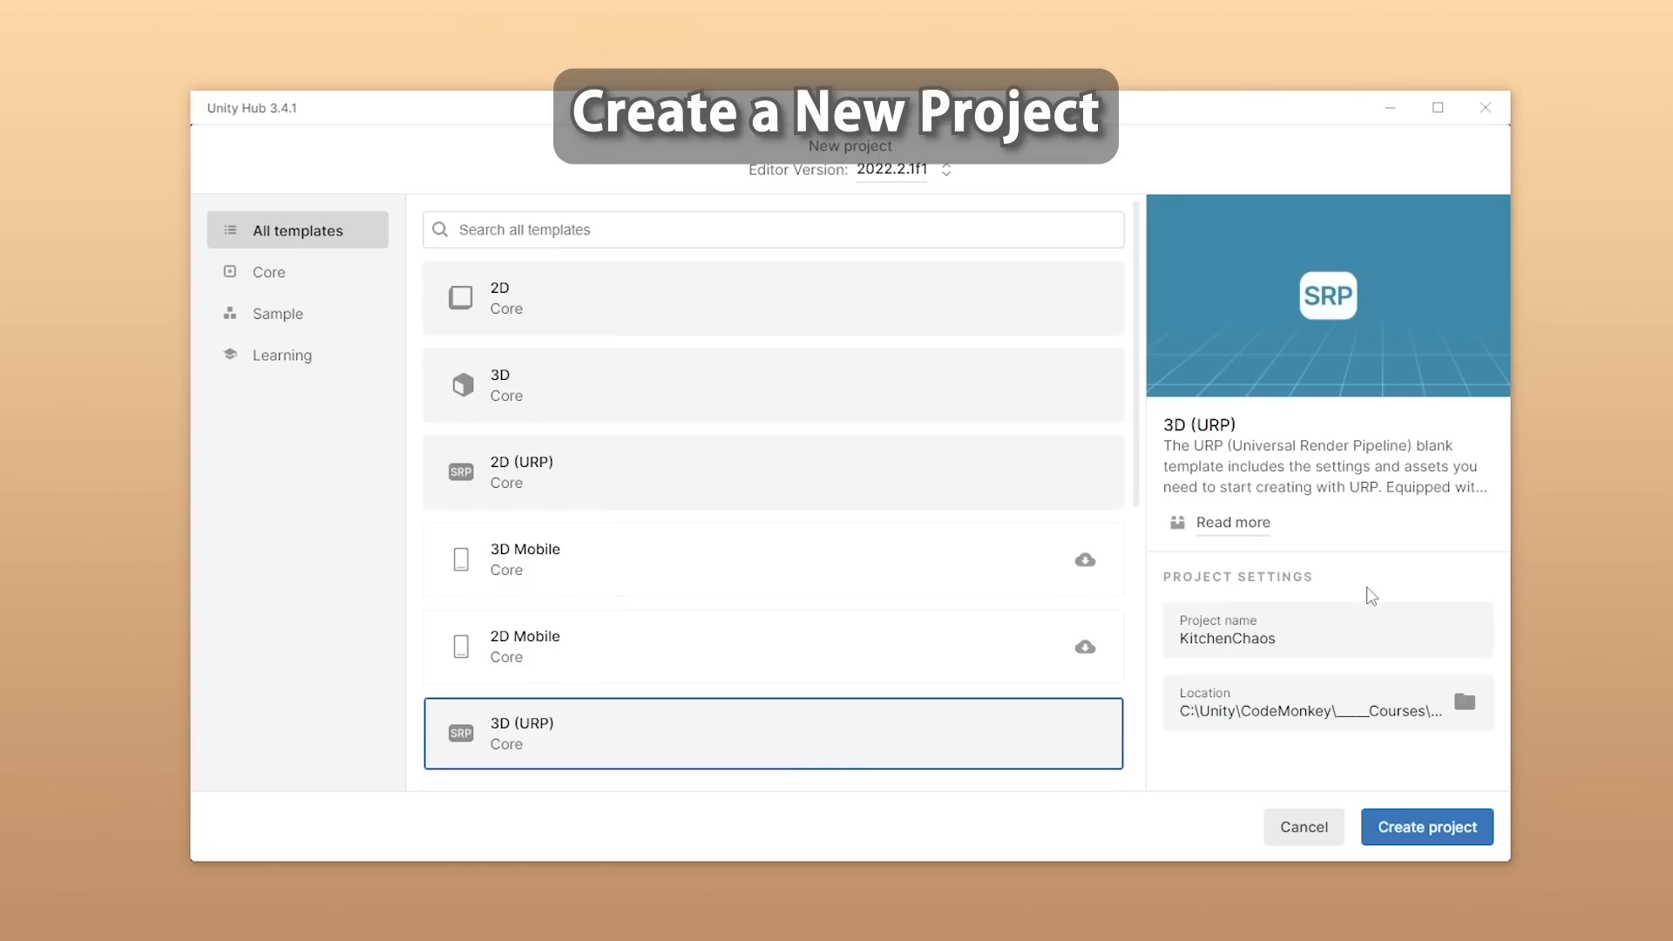
{"action": "left_click", "coordinate": [1426, 827]}
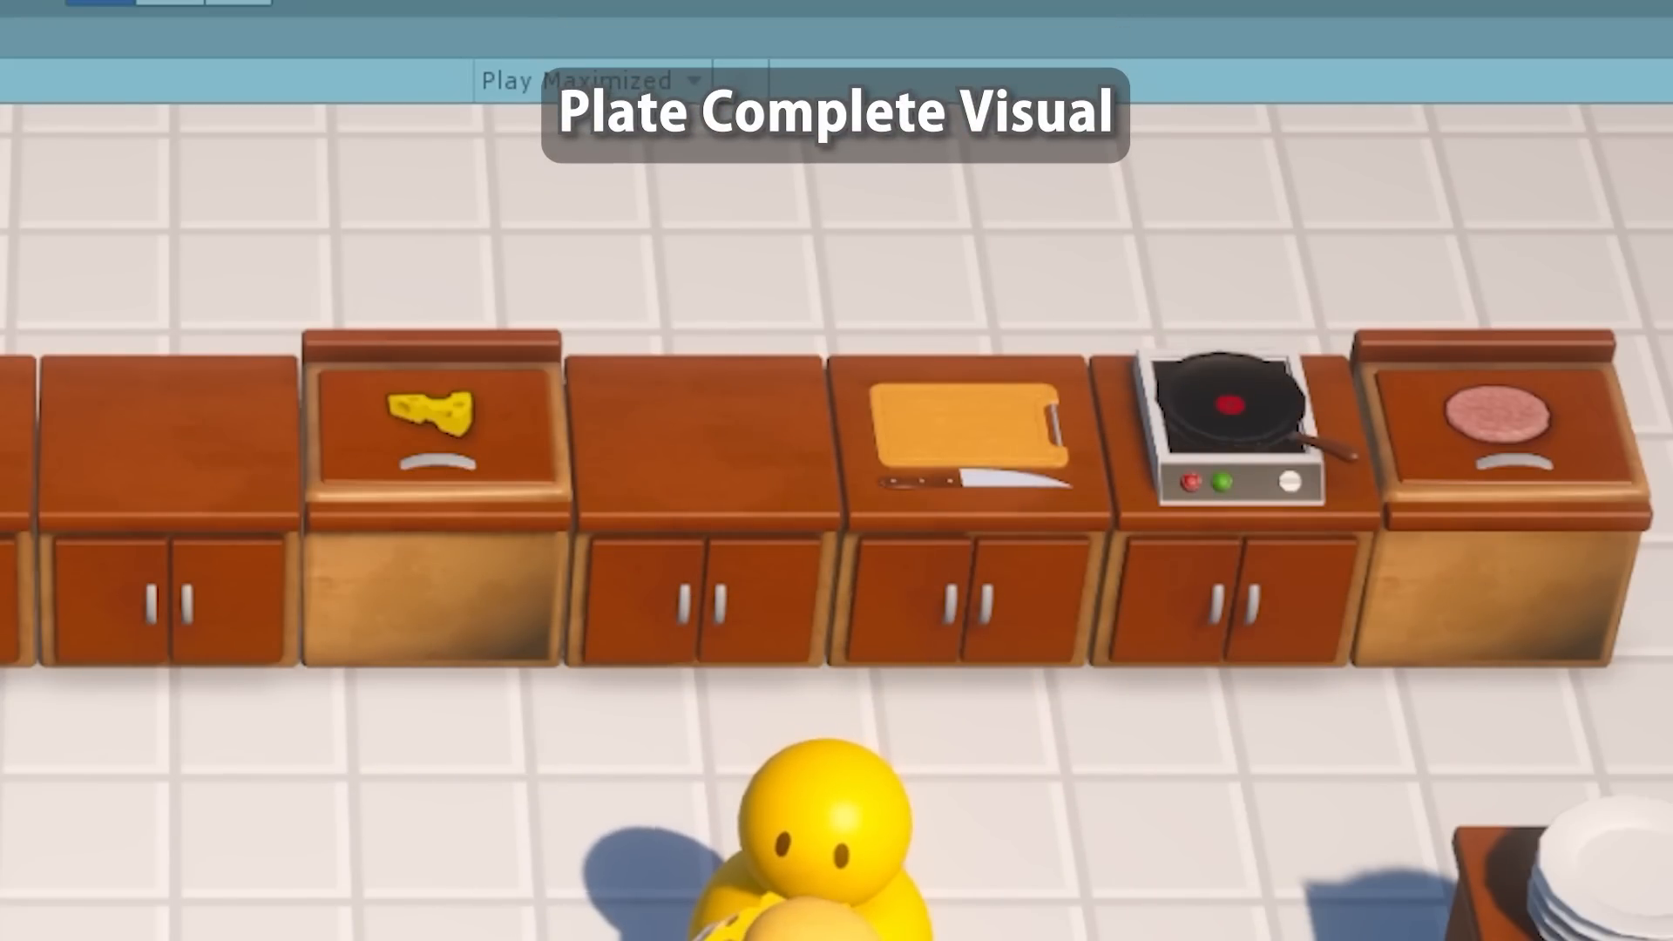
{"action": "left_click", "coordinate": [218, 28]}
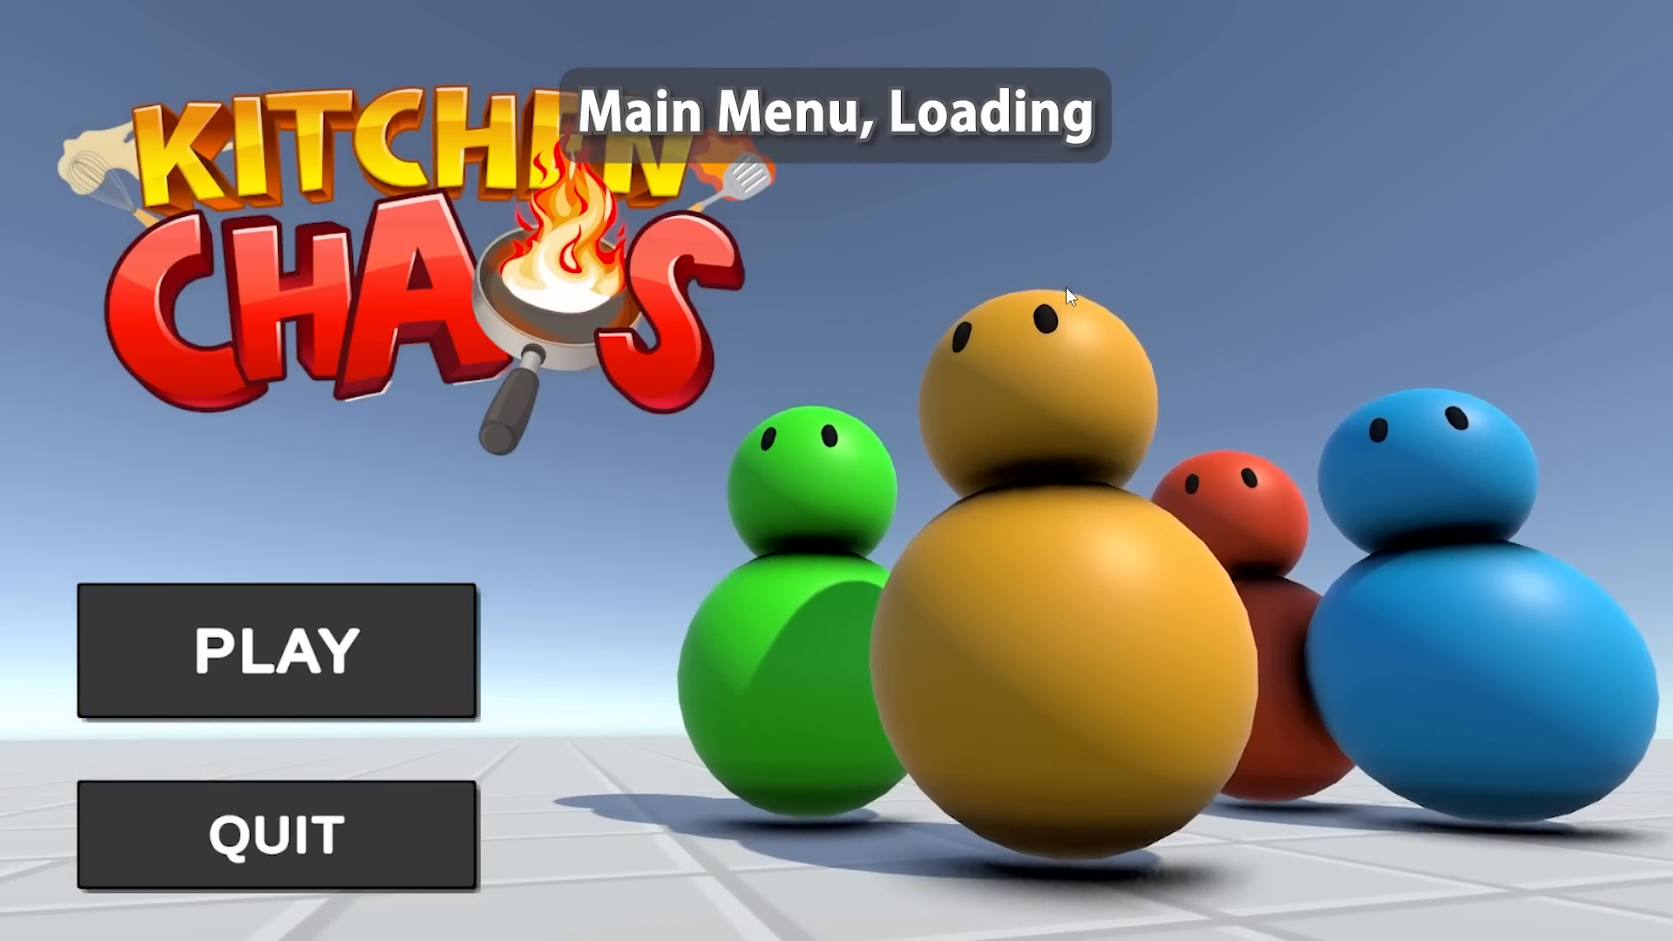
{"action": "left_click", "coordinate": [276, 650]}
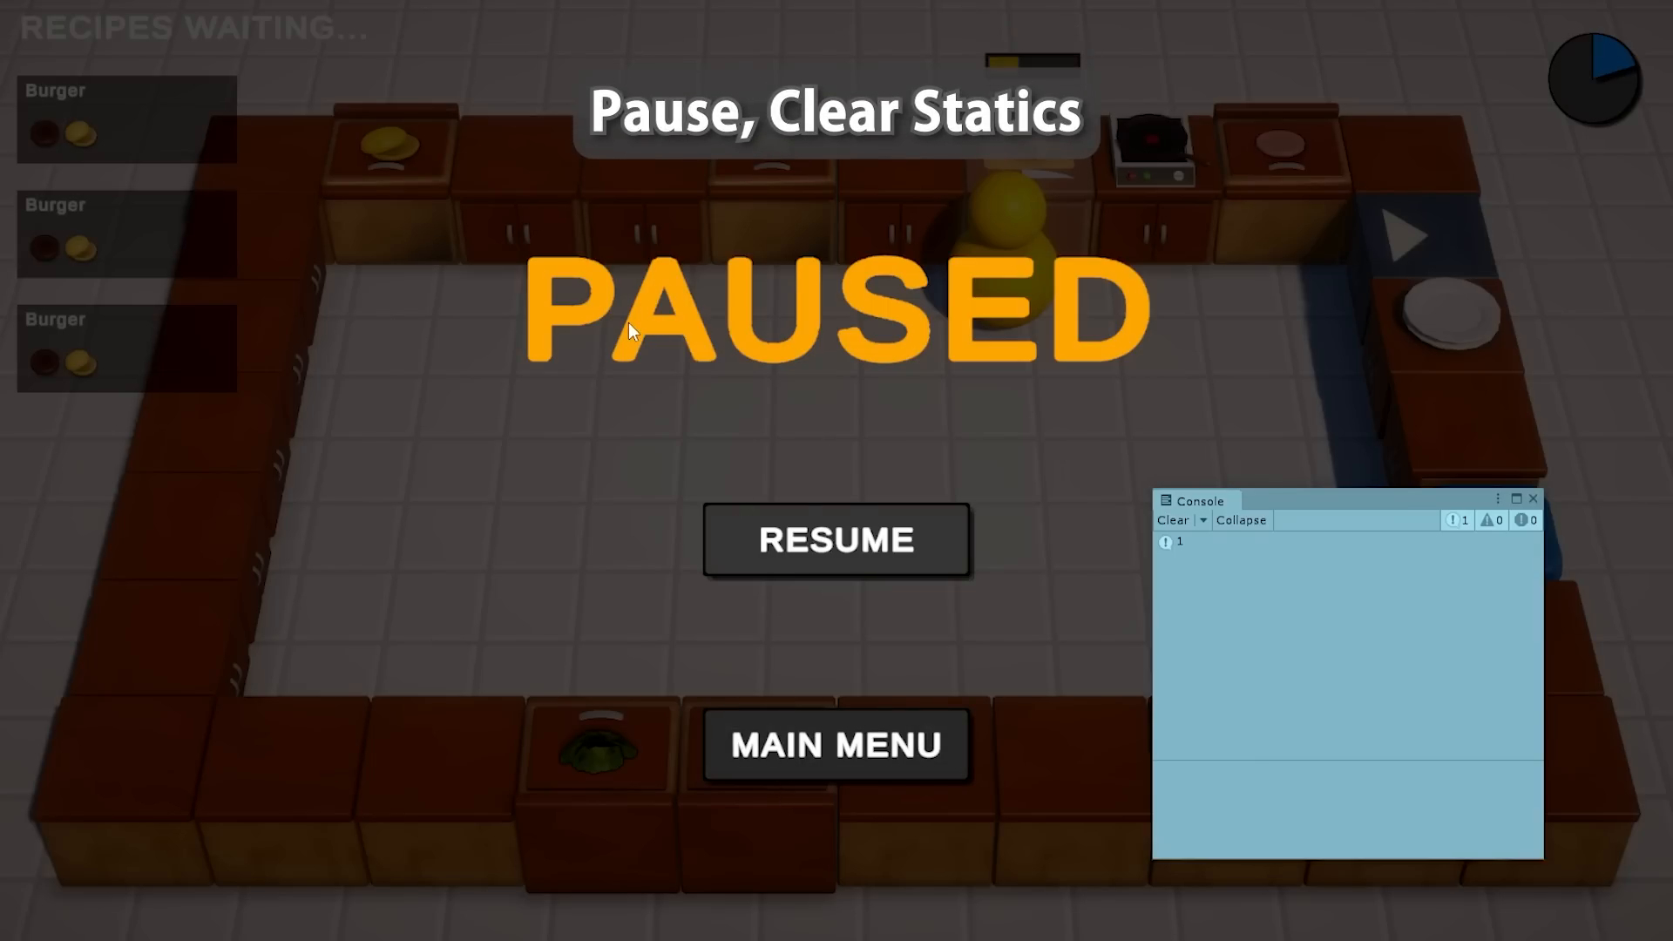
{"action": "left_click", "coordinate": [836, 641]}
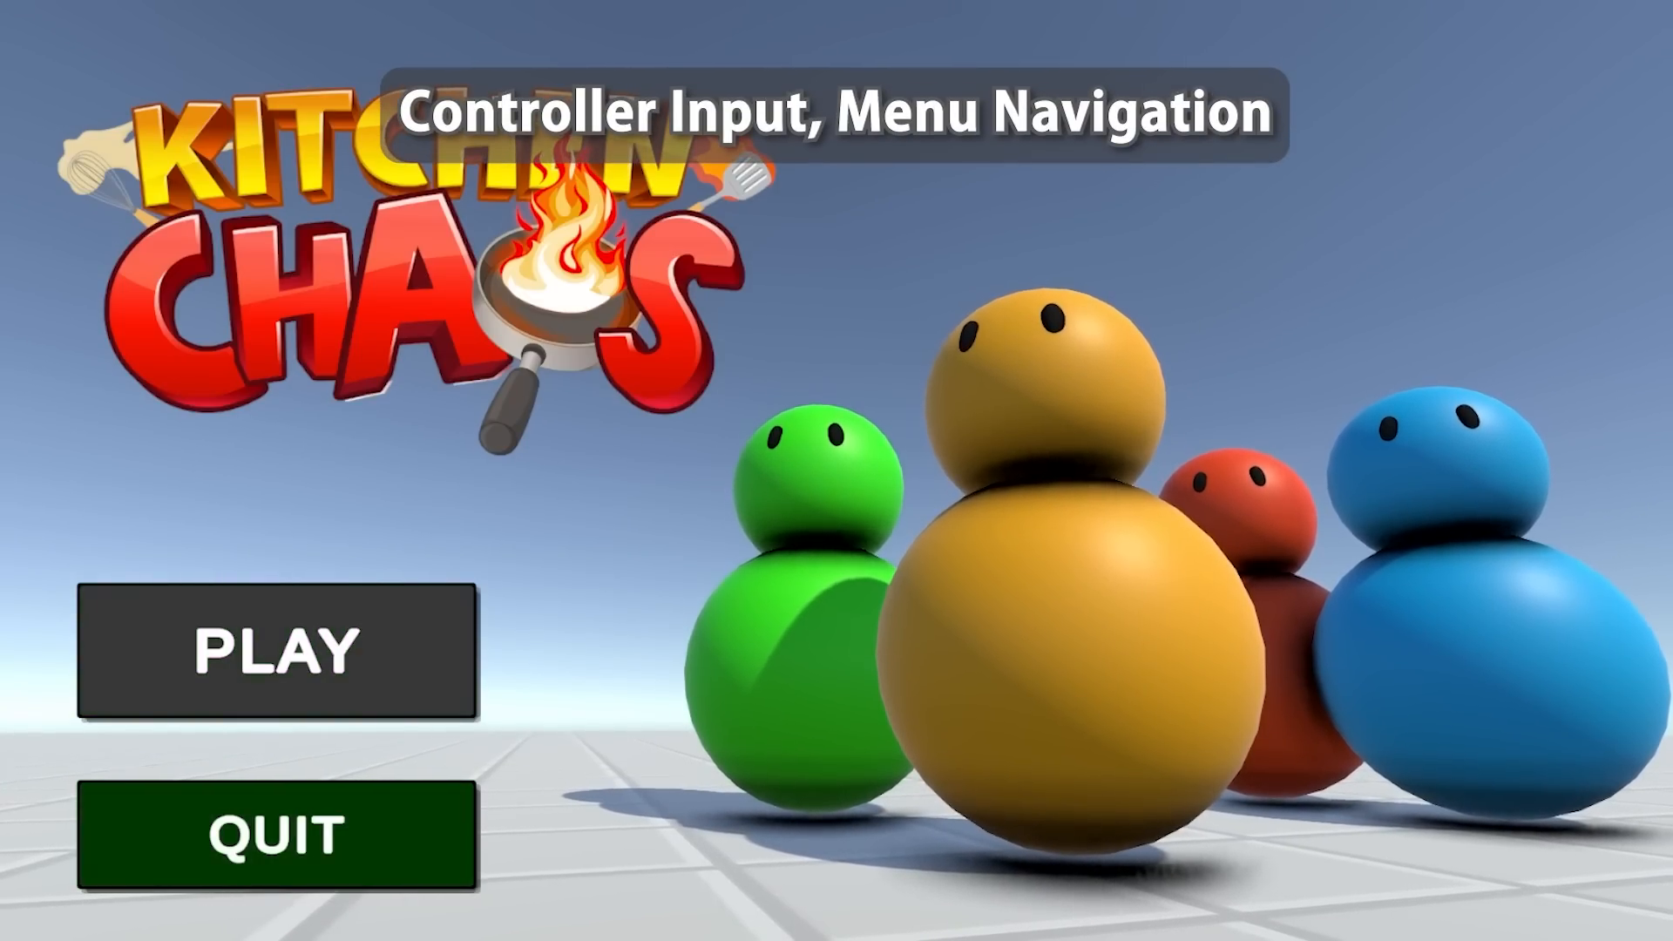
{"action": "left_click", "coordinate": [276, 647]}
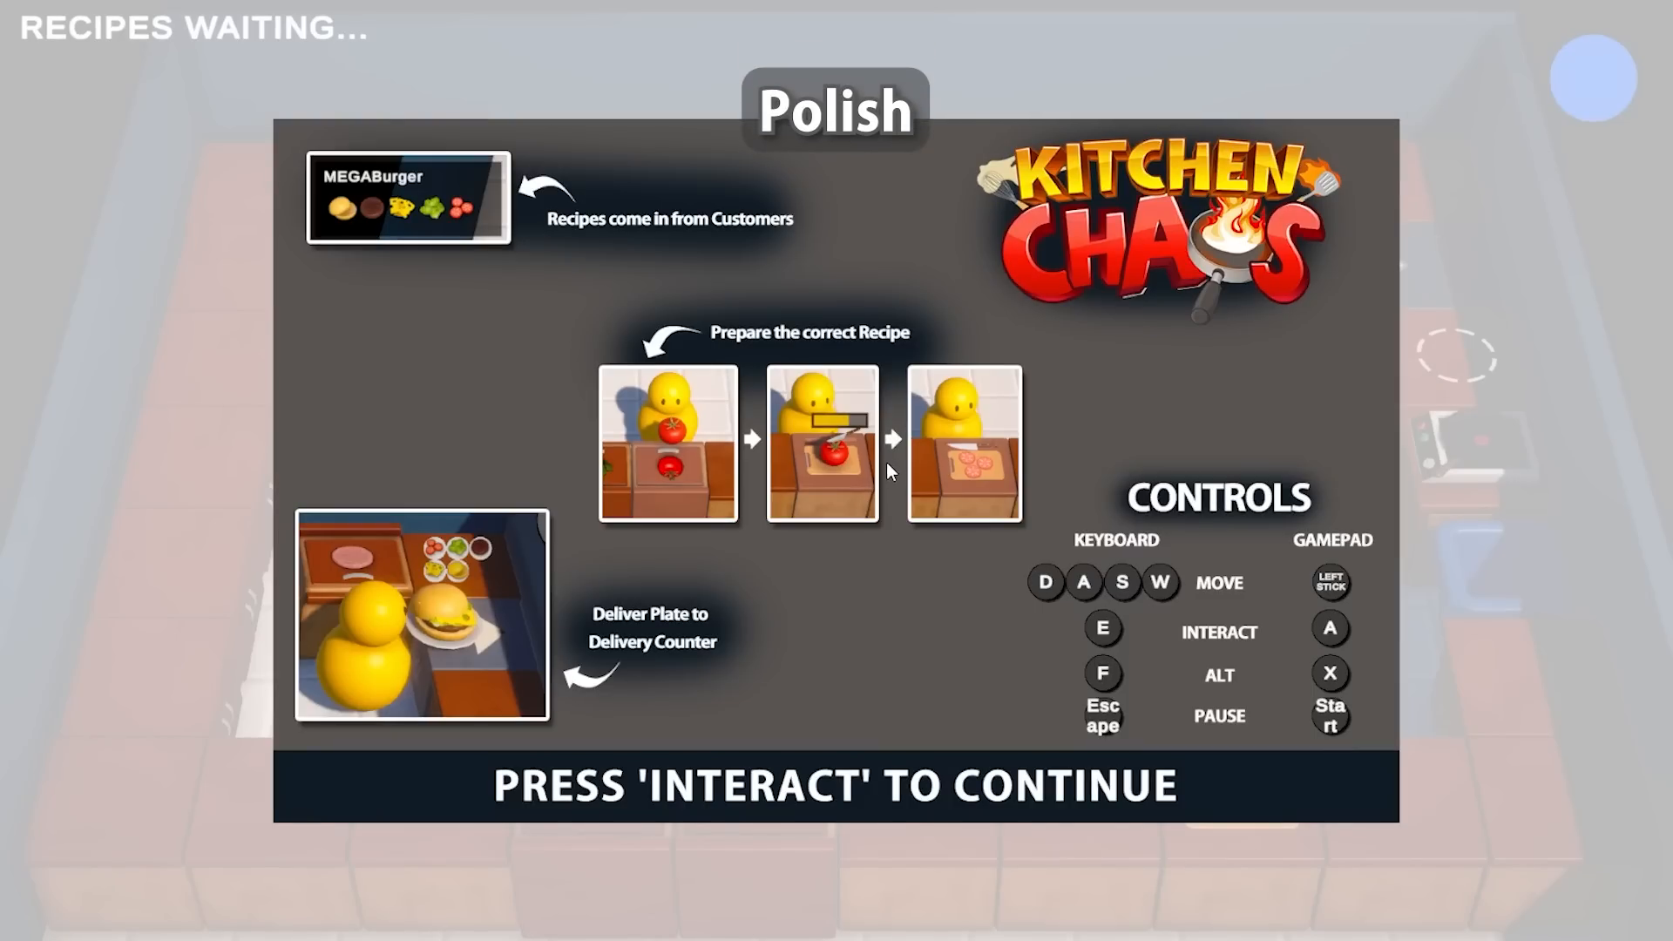
{"action": "key", "text": "e"}
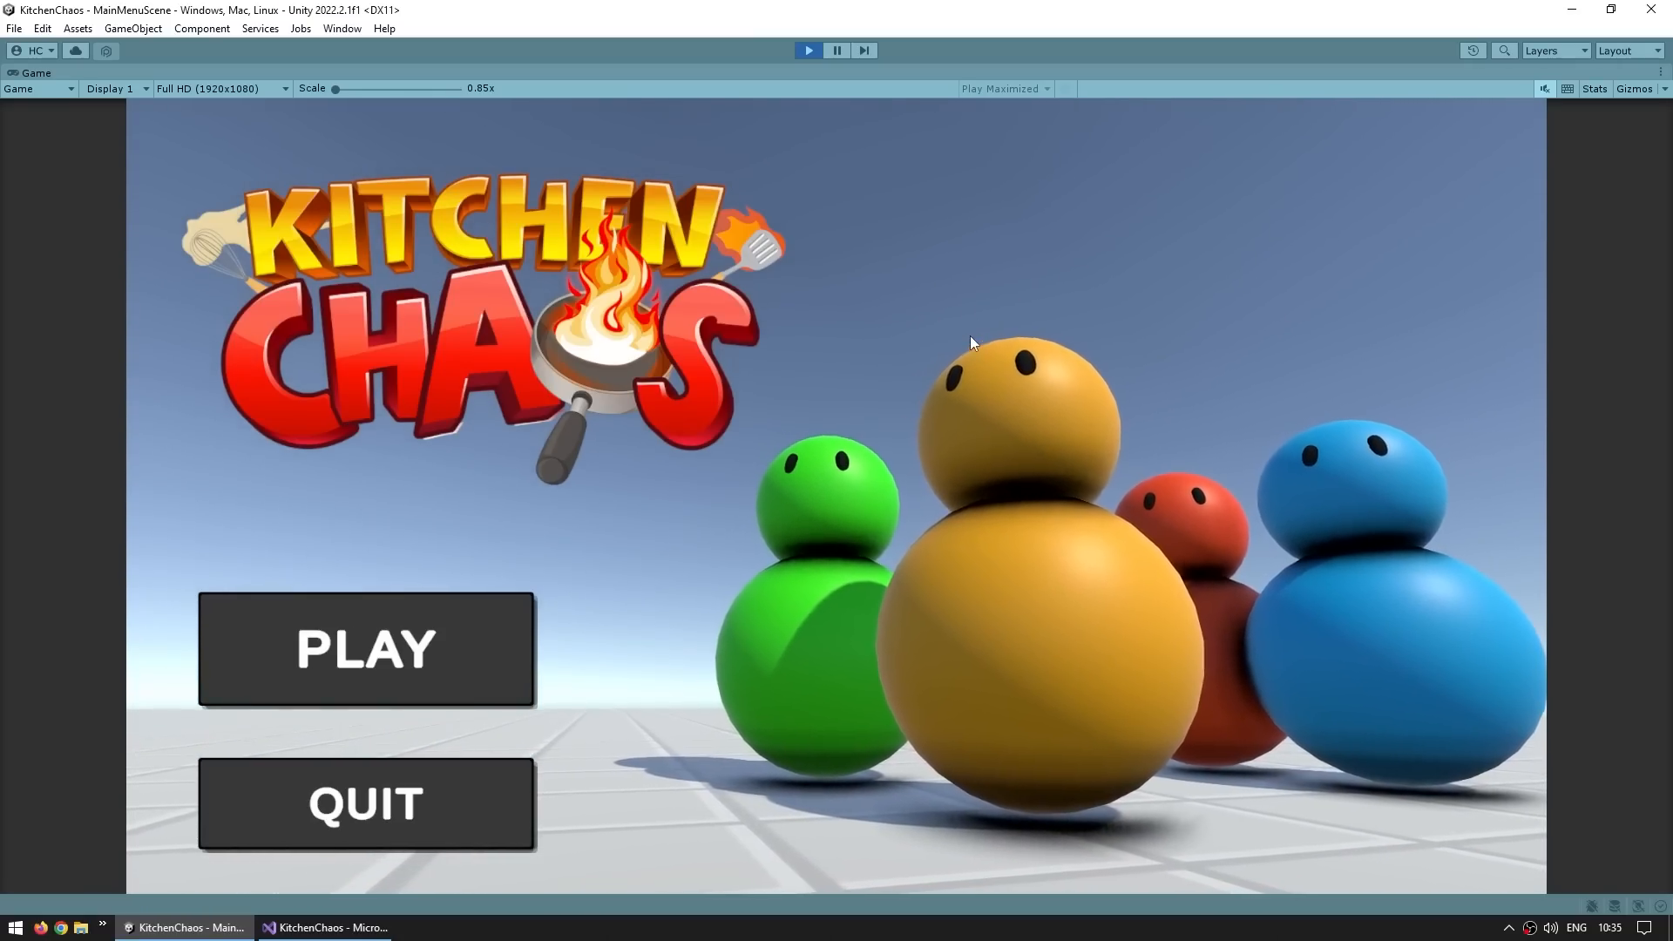
{"action": "left_click", "coordinate": [365, 648]}
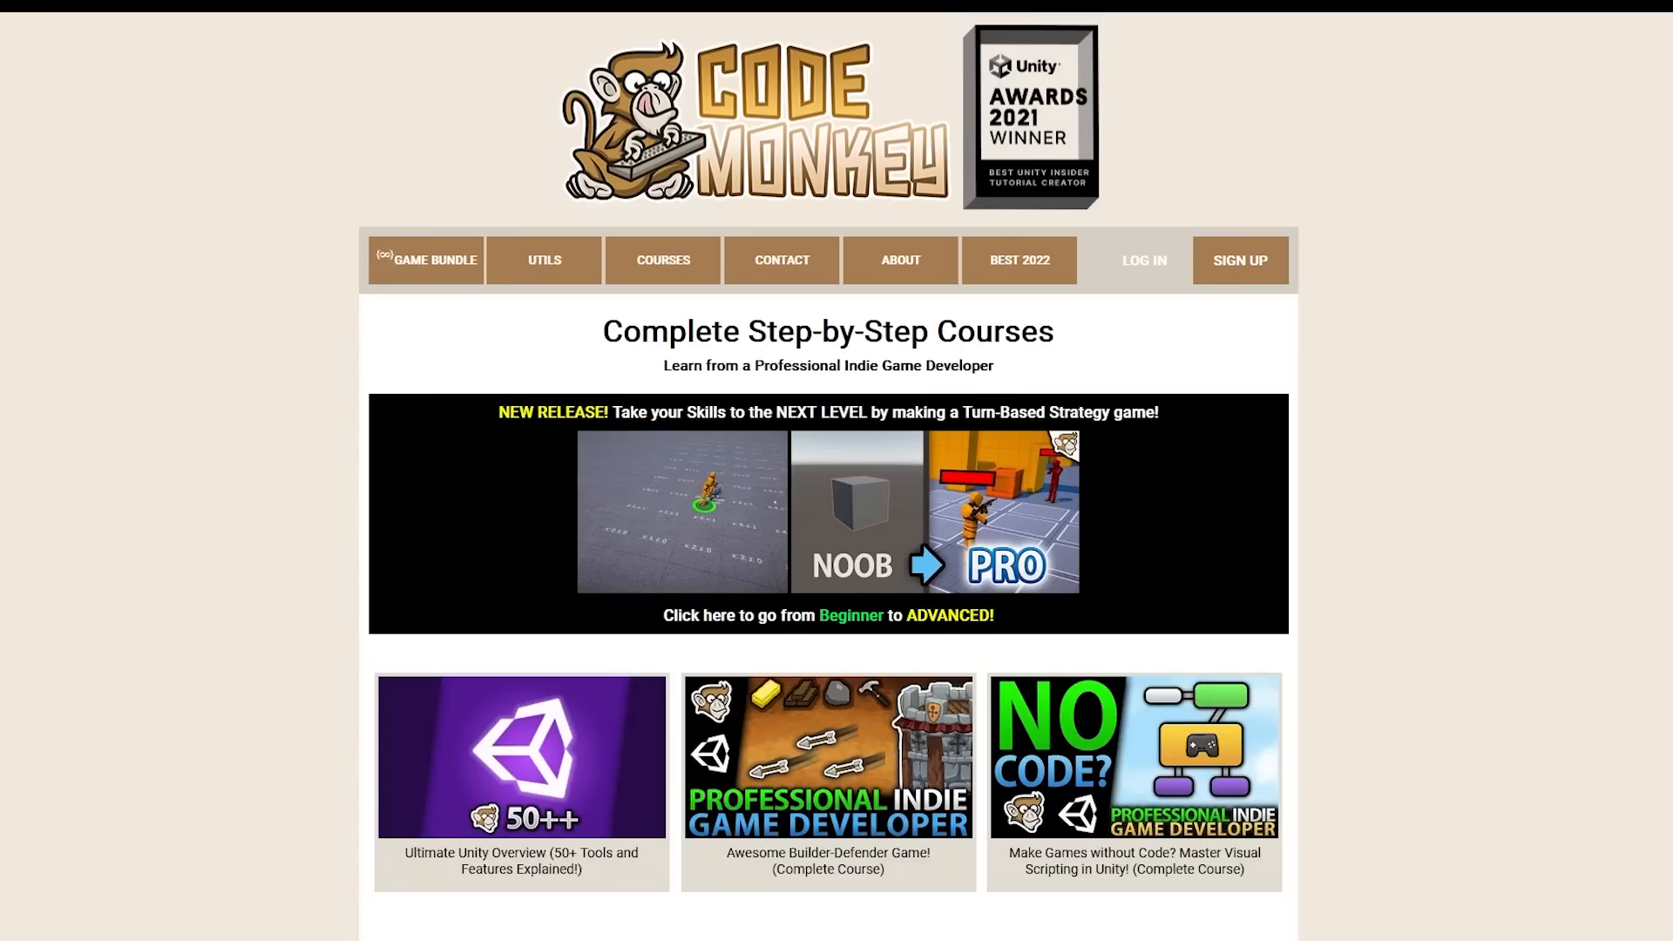
{"action": "left_click", "coordinate": [827, 509]}
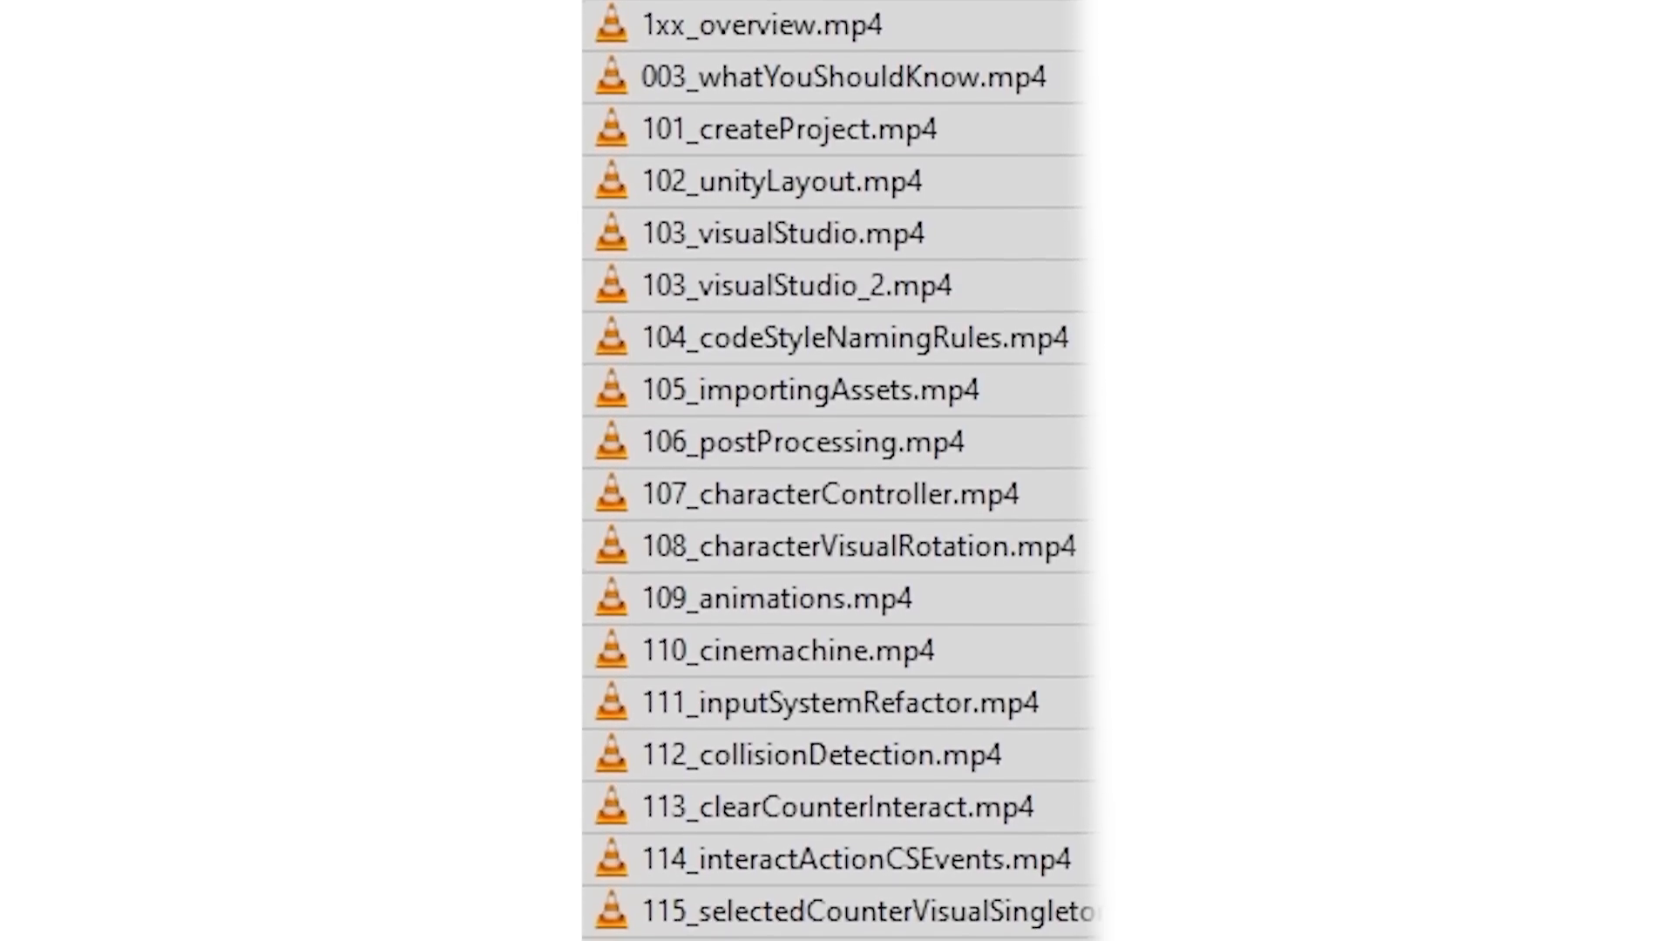
{"action": "scroll", "scroll_direction": "down", "scroll_amount": 3}
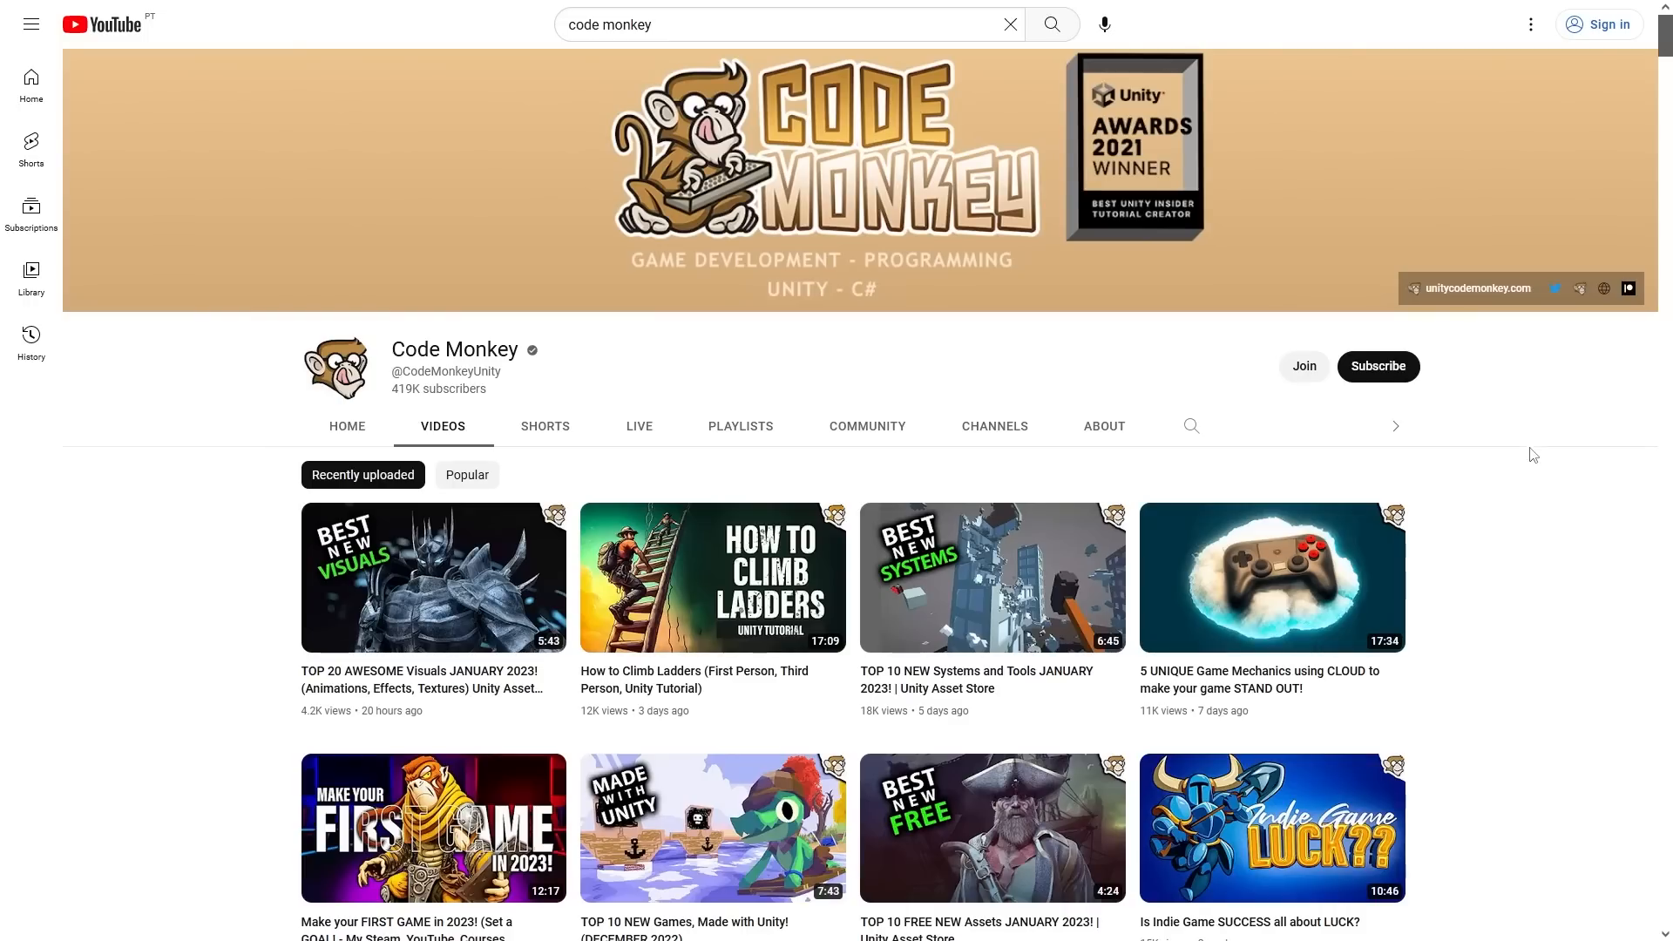
{"action": "scroll", "scroll_direction": "down", "scroll_amount": 3}
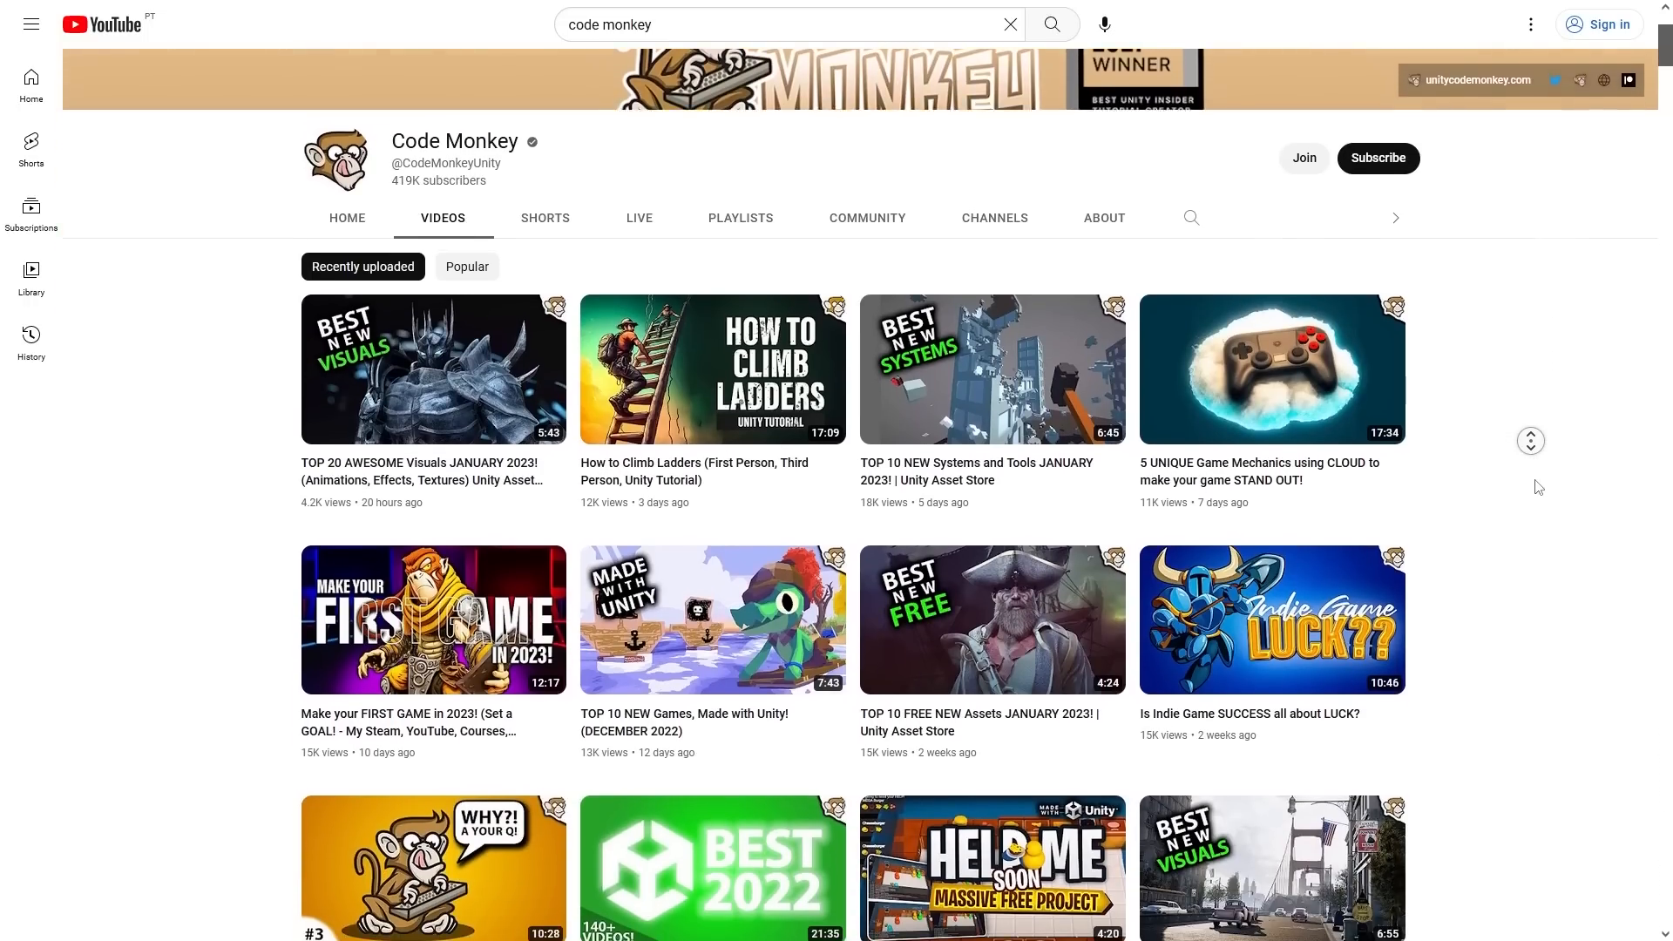
{"action": "scroll", "scroll_direction": "down", "scroll_amount": 3}
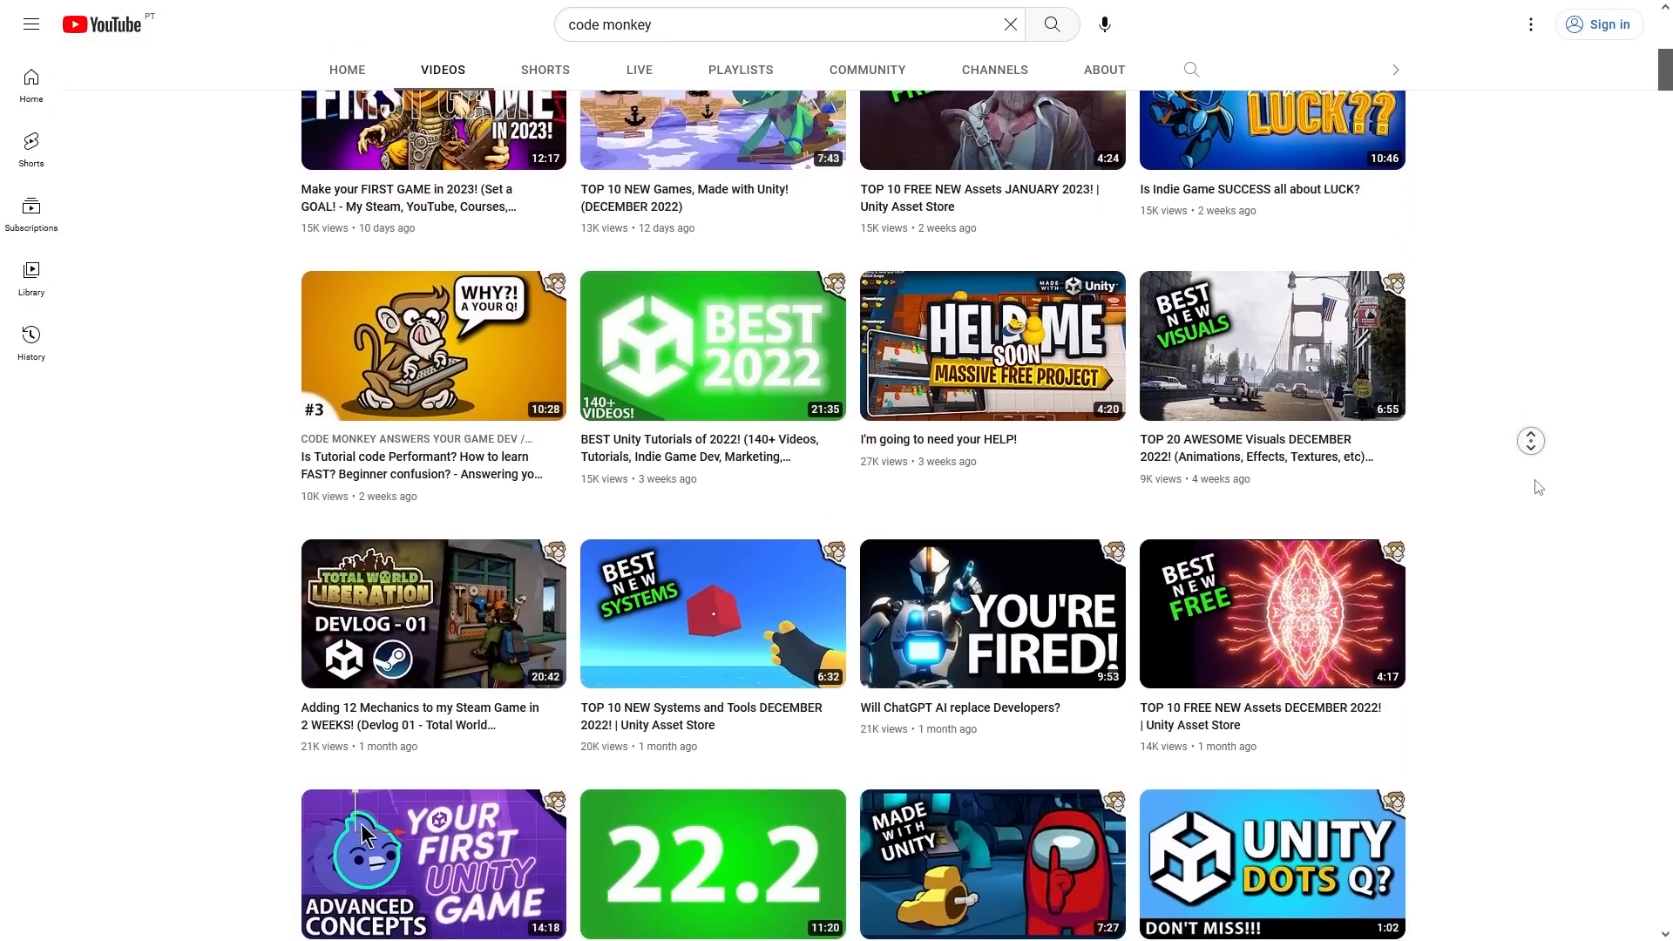
{"action": "scroll", "scroll_direction": "down", "scroll_amount": 3}
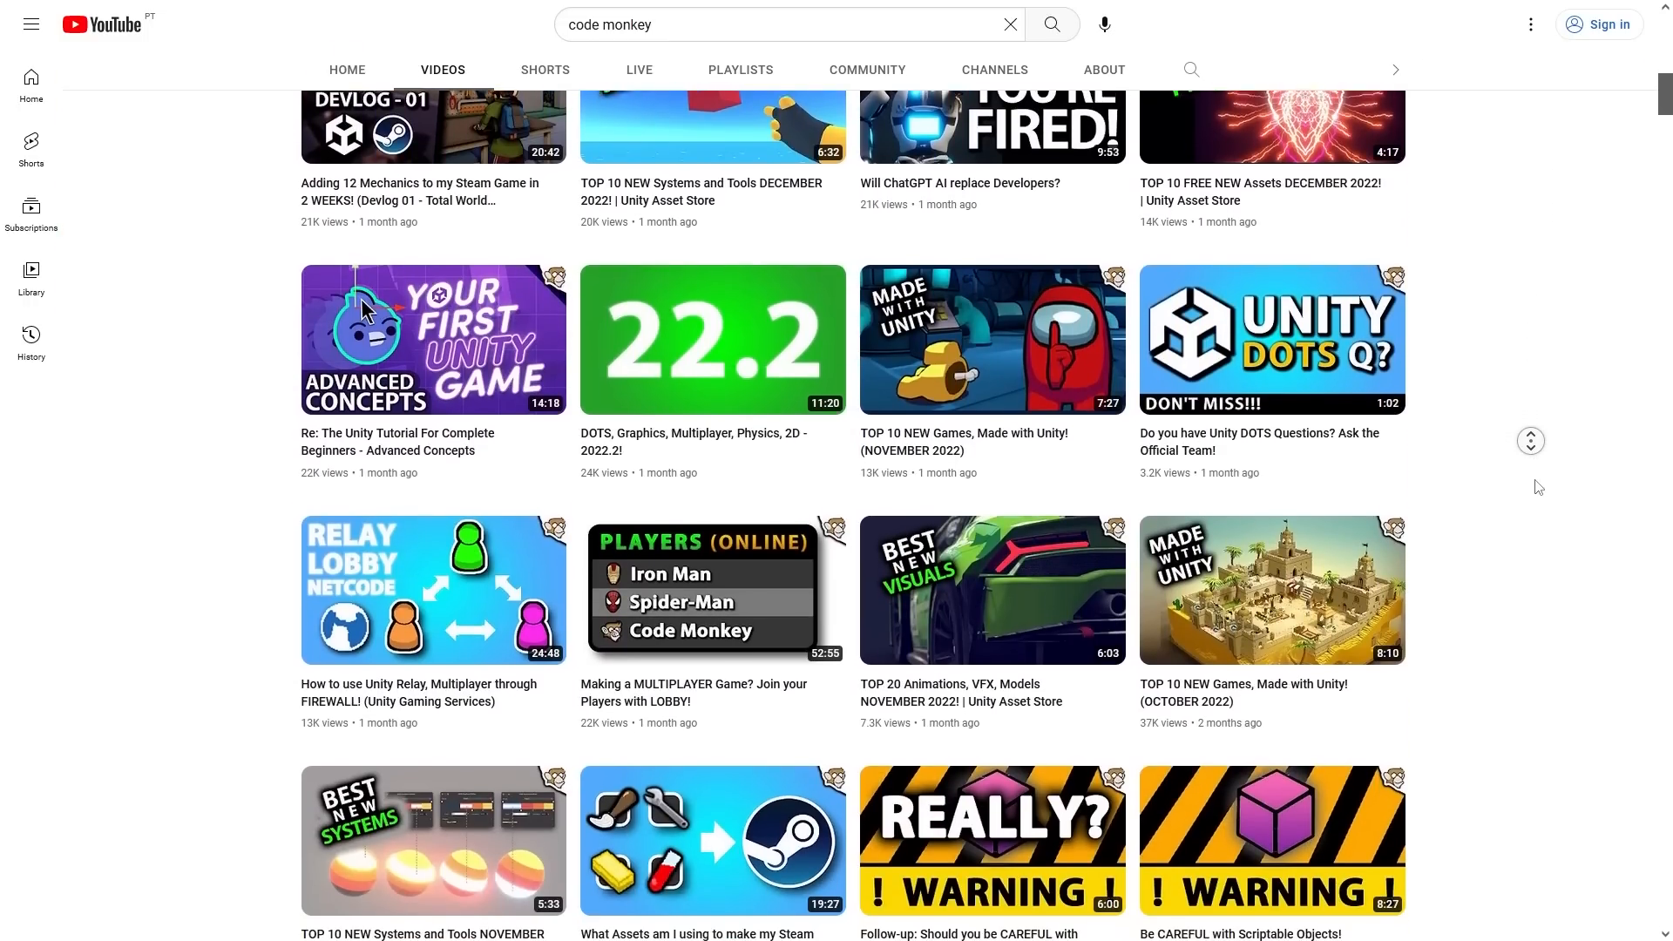
{"action": "scroll", "scroll_direction": "down", "scroll_amount": 3}
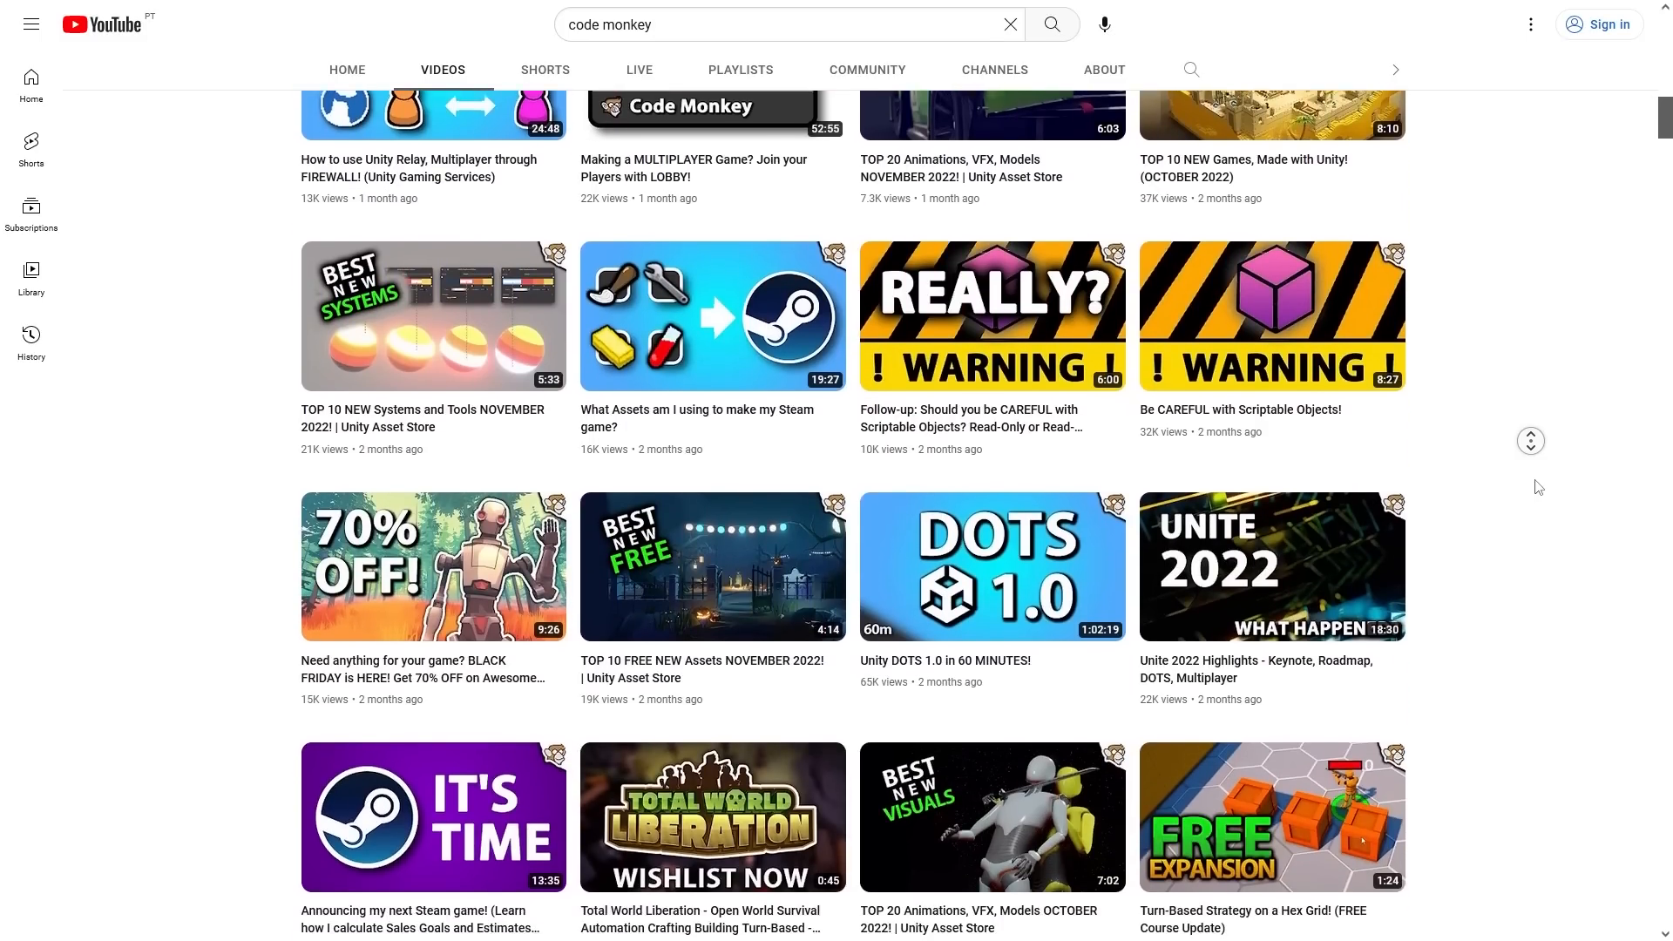
{"action": "scroll", "scroll_direction": "down", "scroll_amount": 3}
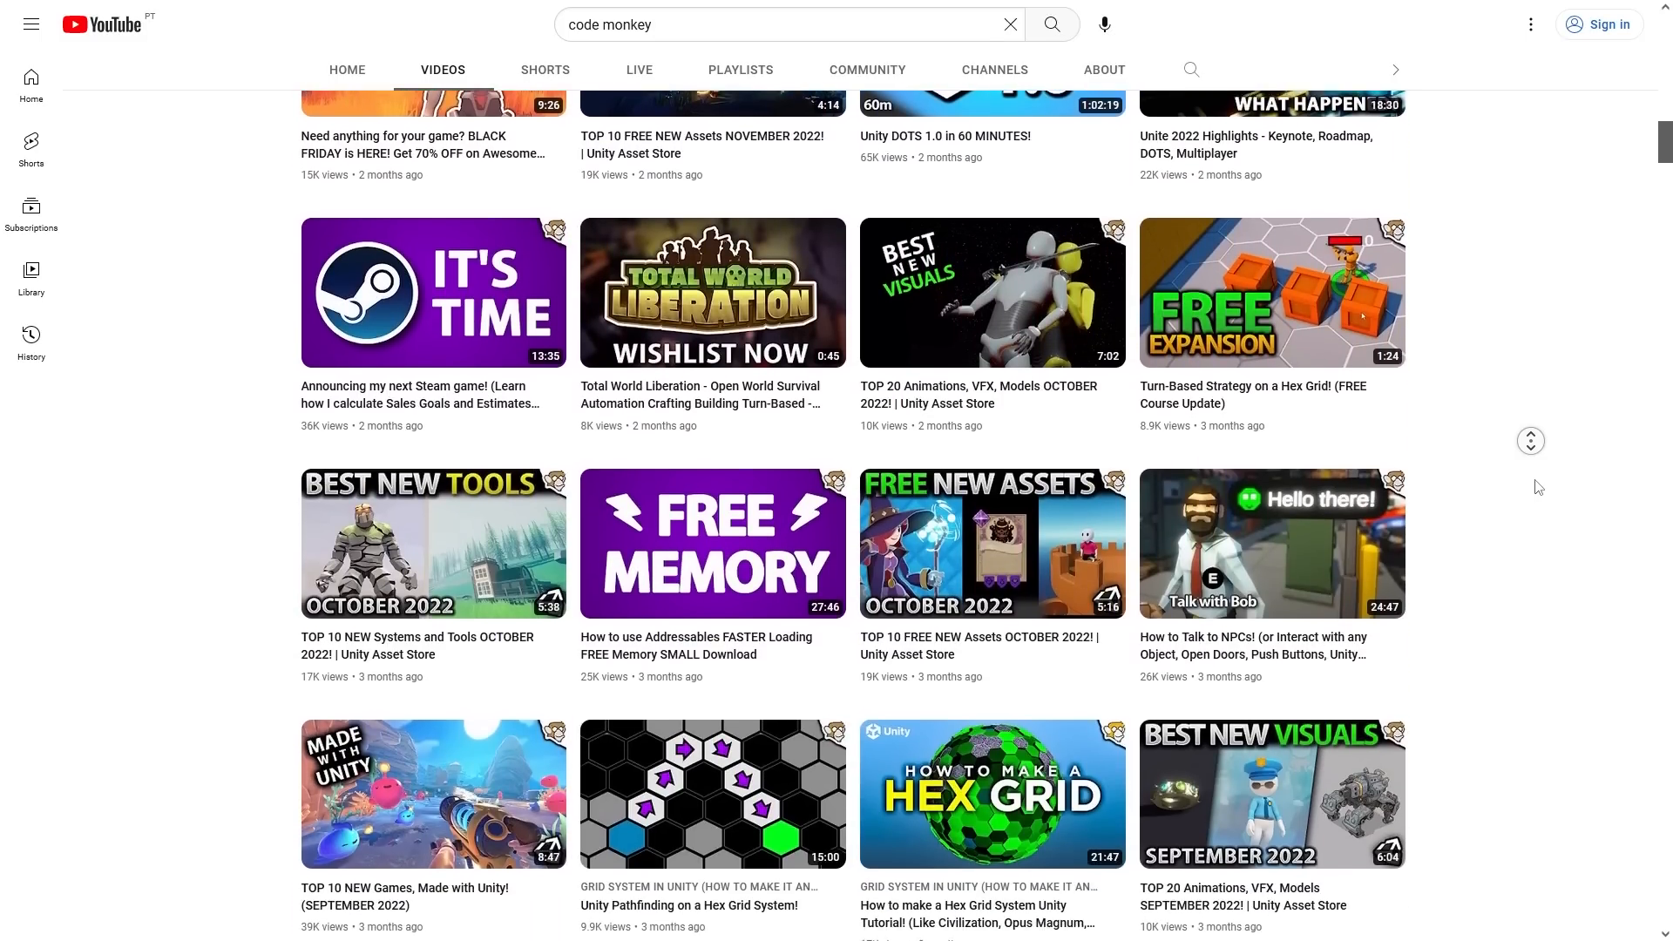
{"action": "scroll", "scroll_direction": "down", "scroll_amount": 3}
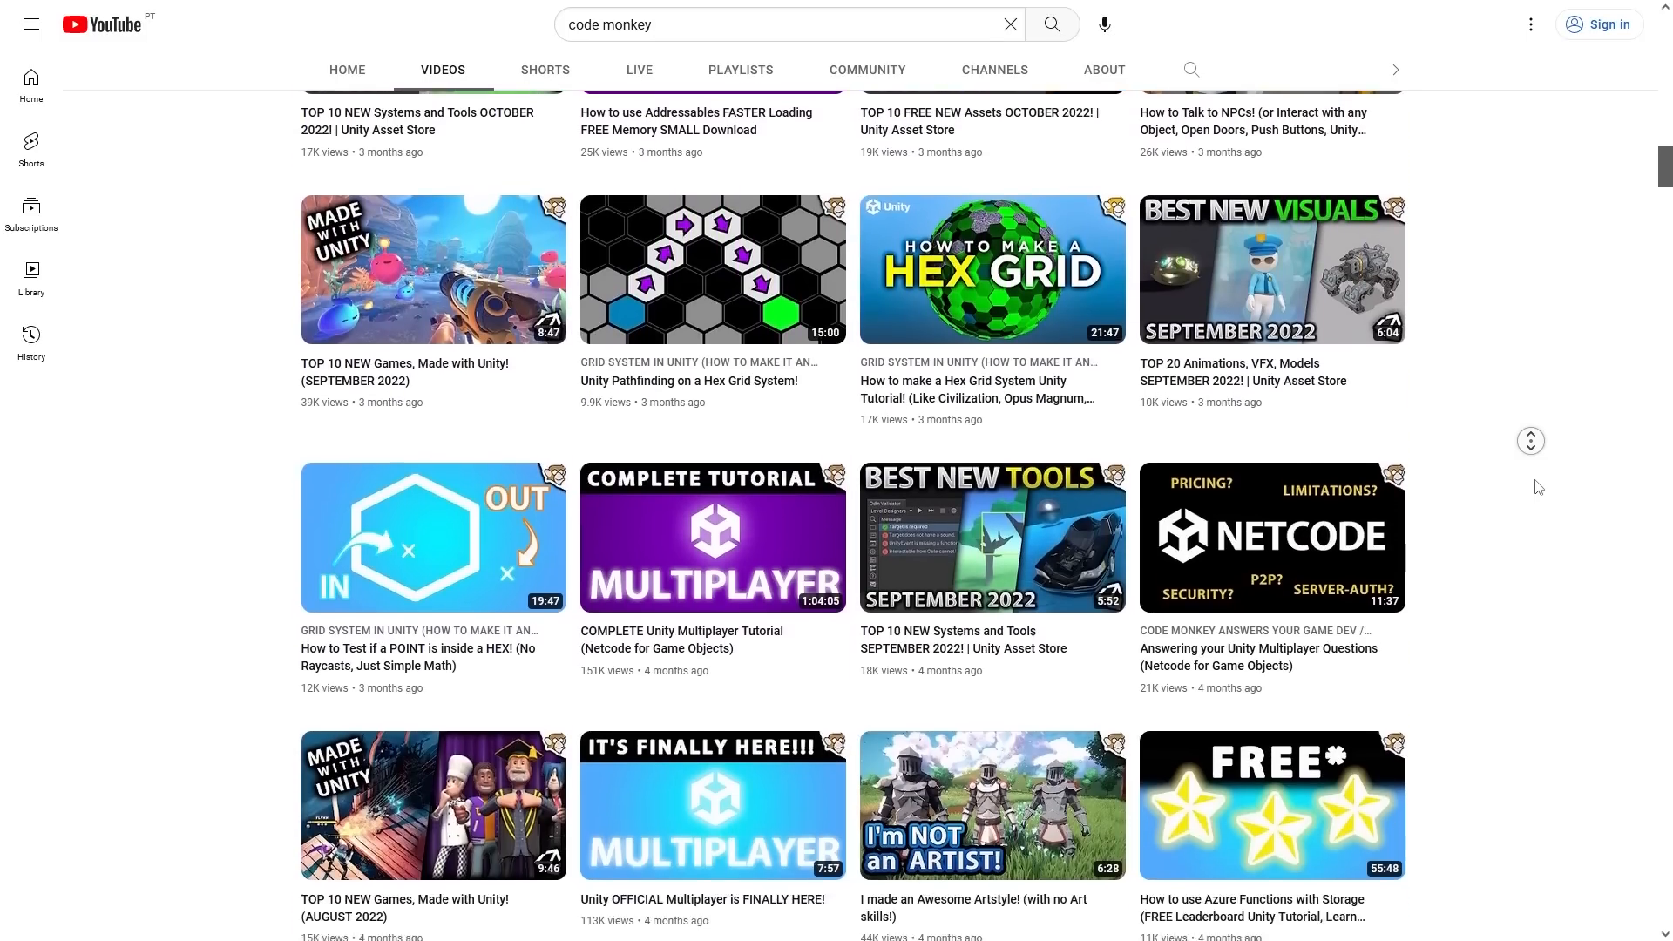
{"action": "scroll", "scroll_direction": "down", "scroll_amount": 3}
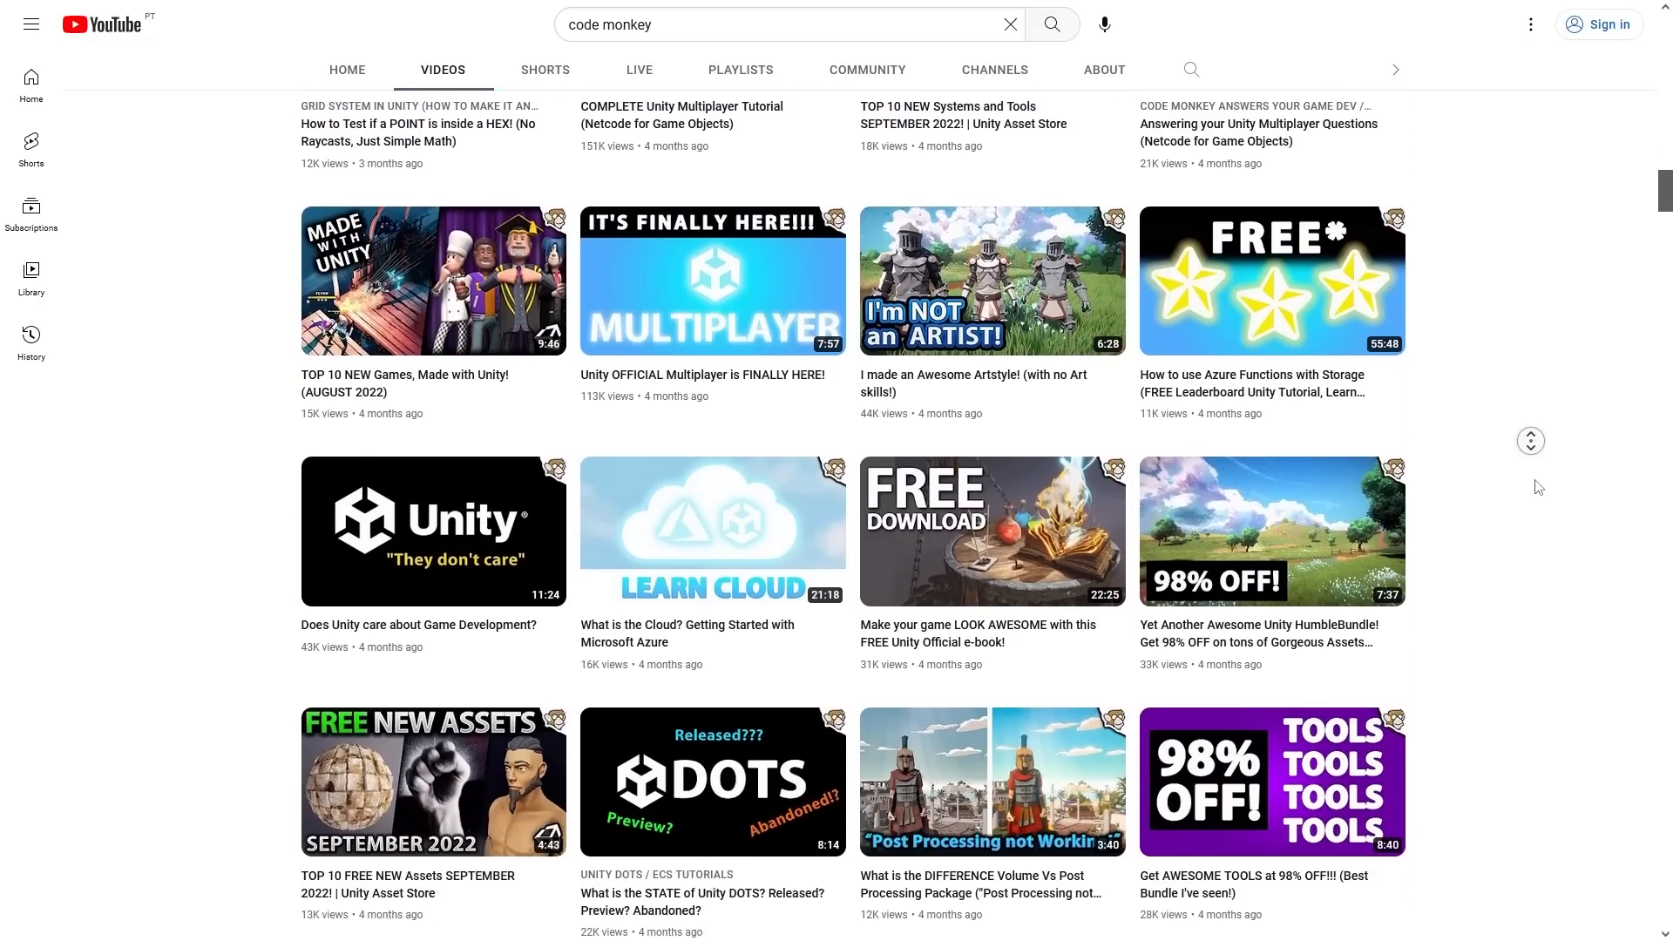
{"action": "scroll", "scroll_direction": "down", "scroll_amount": 3}
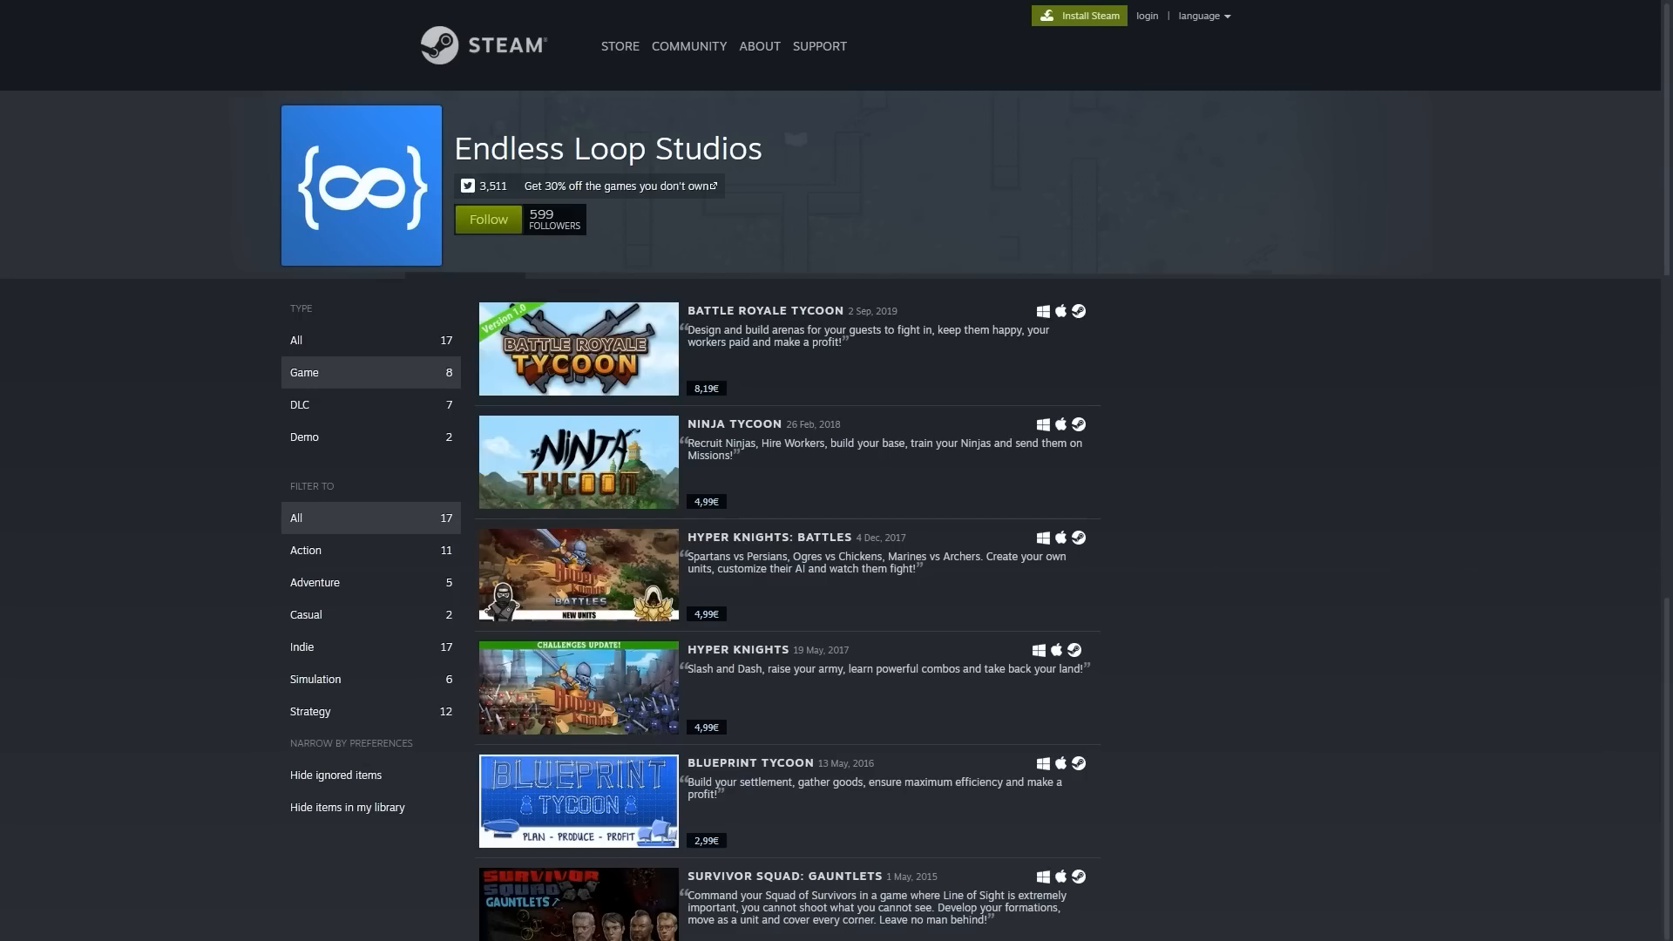
{"action": "scroll", "scroll_direction": "down", "scroll_amount": 3}
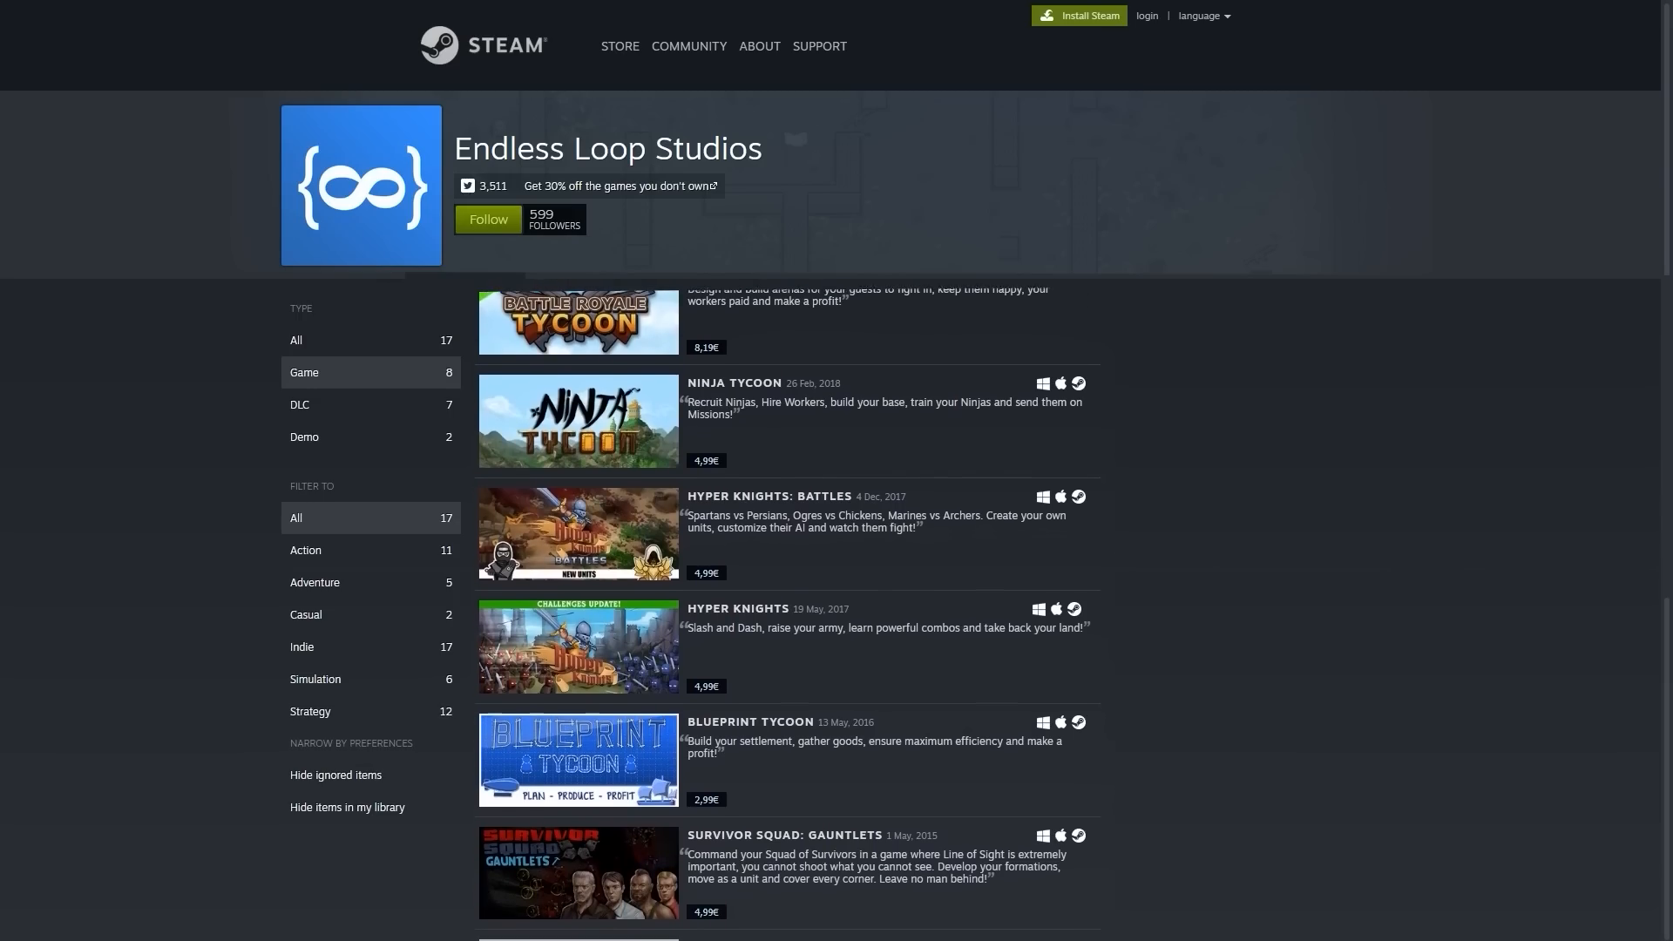
{"action": "scroll", "scroll_direction": "down", "scroll_amount": 3}
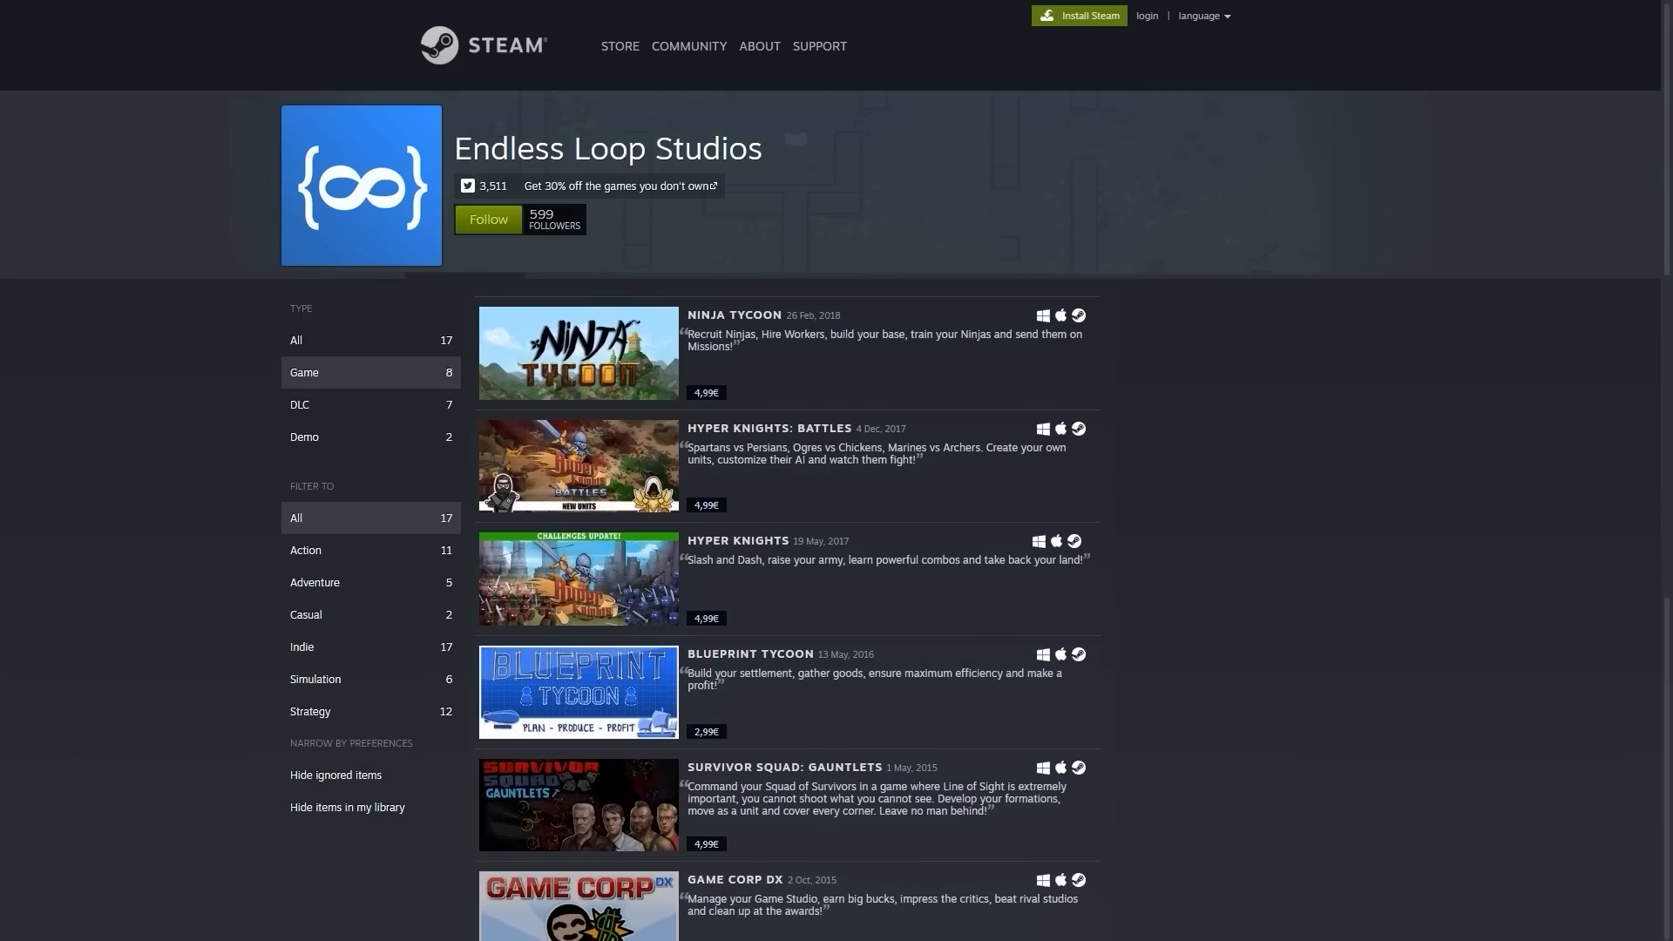